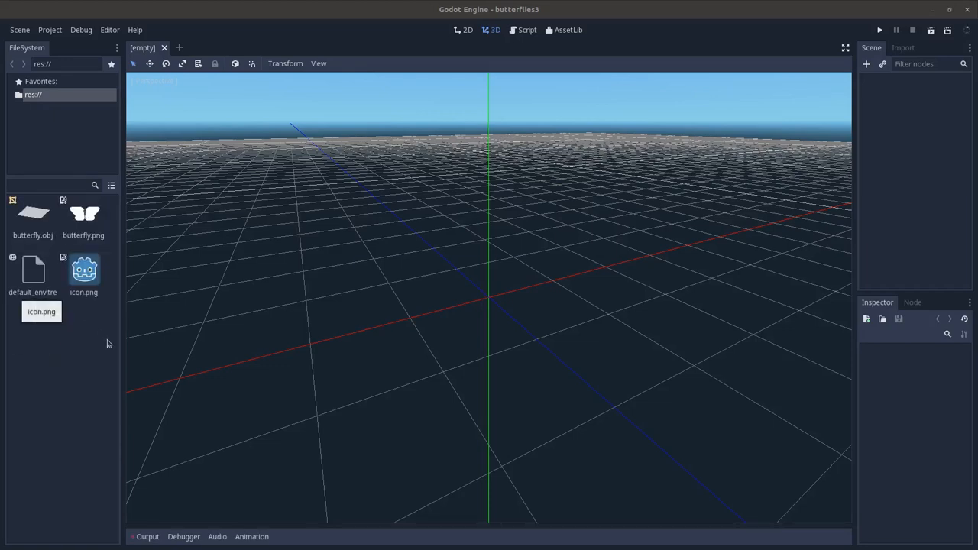
Step: Add a Particles node under the Spatial root and expand its Draw Passes for the butterfly mesh
click(866, 64)
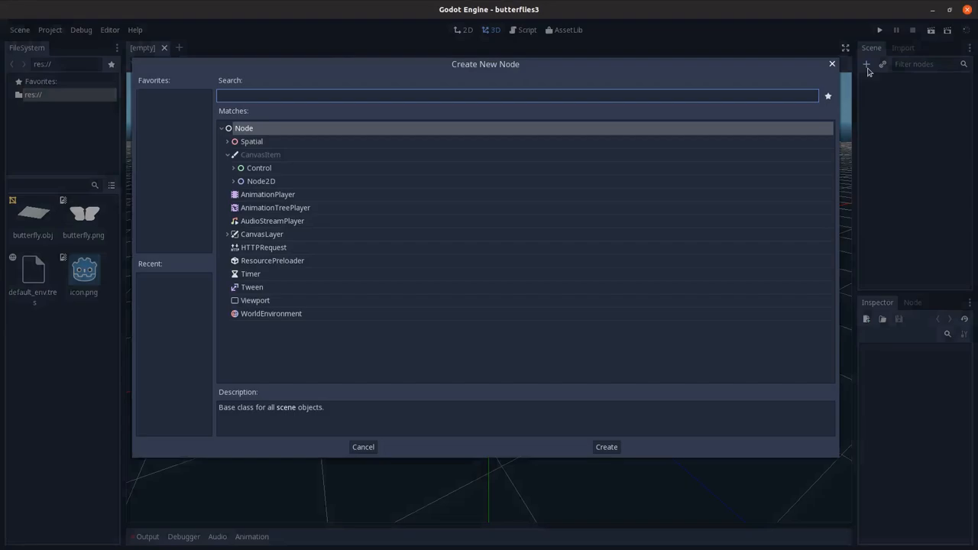
click(605, 446)
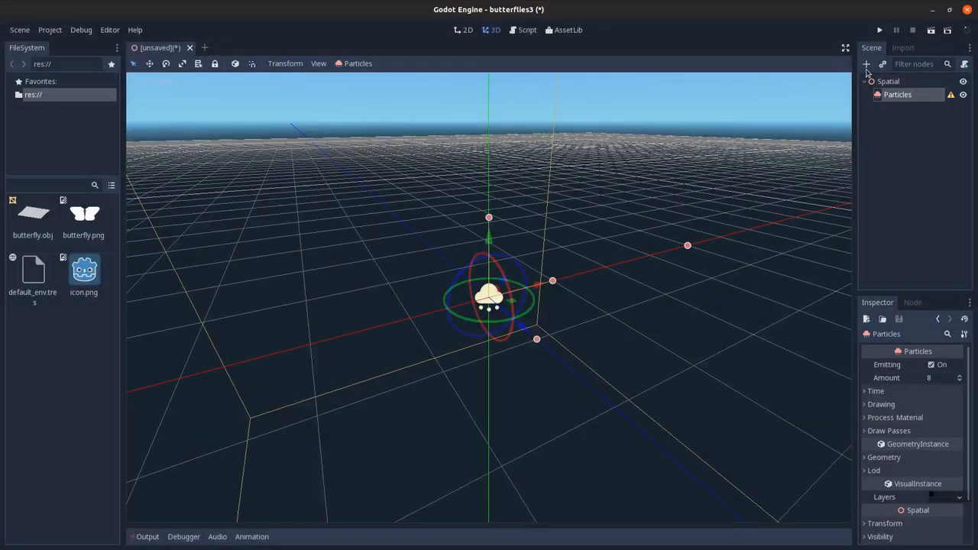
scroll(down, 3)
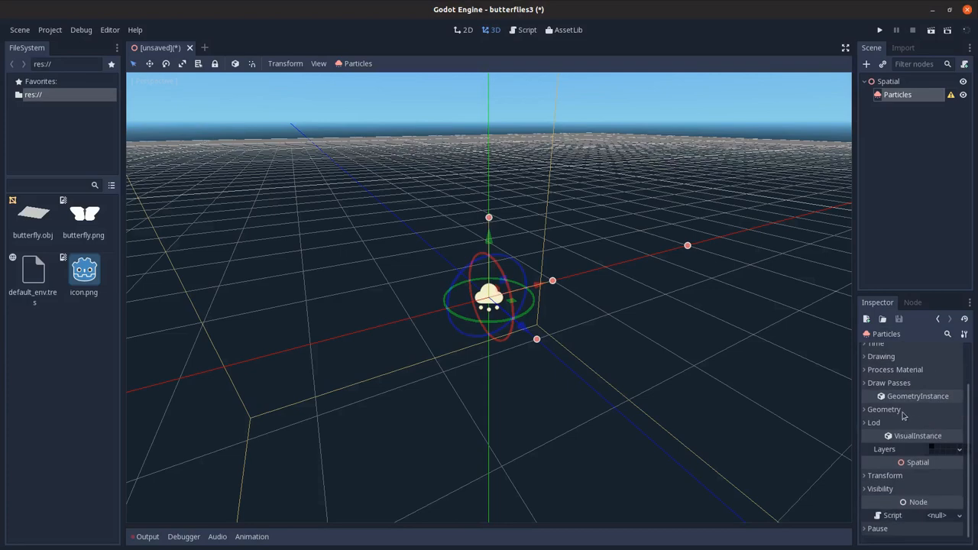
click(890, 382)
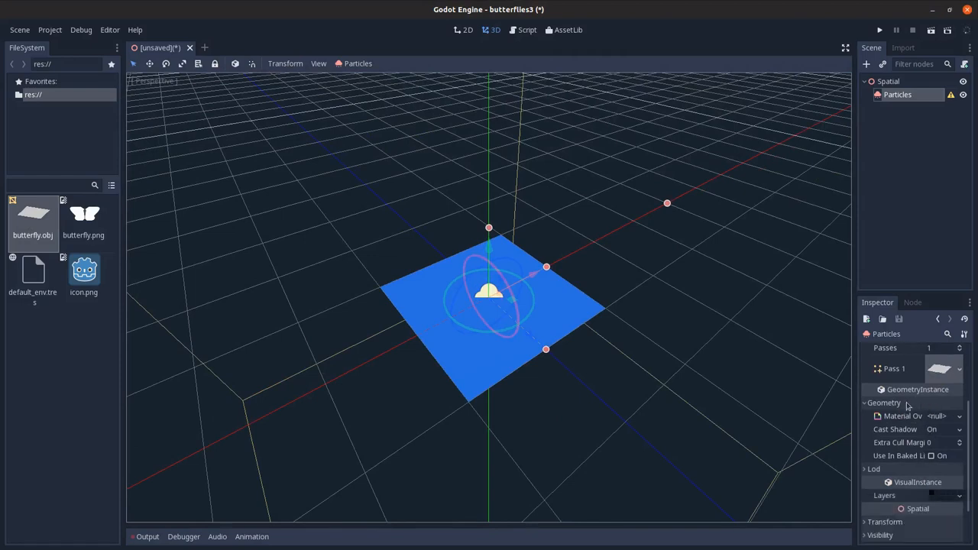
Step: Give the particles a new ShaderMaterial as the geometry material override
click(940, 416)
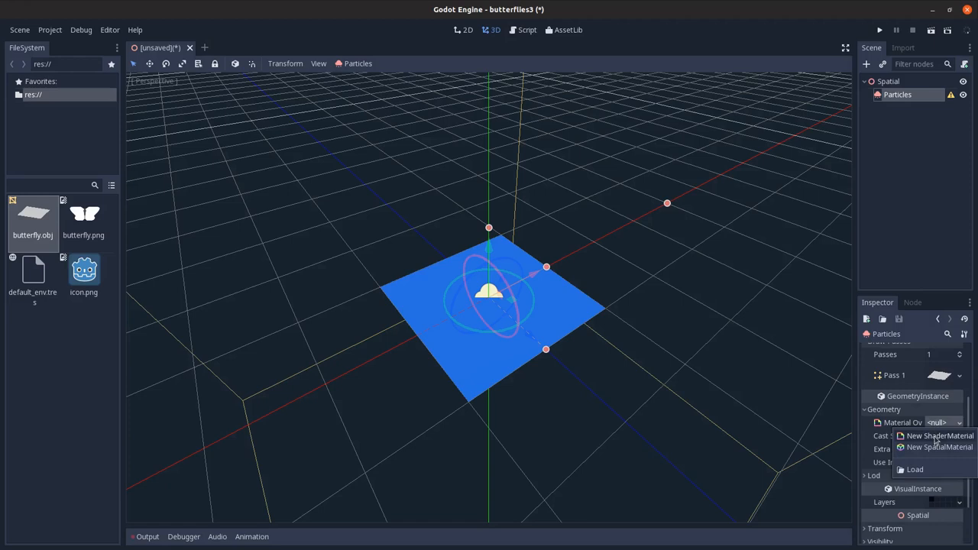
click(940, 435)
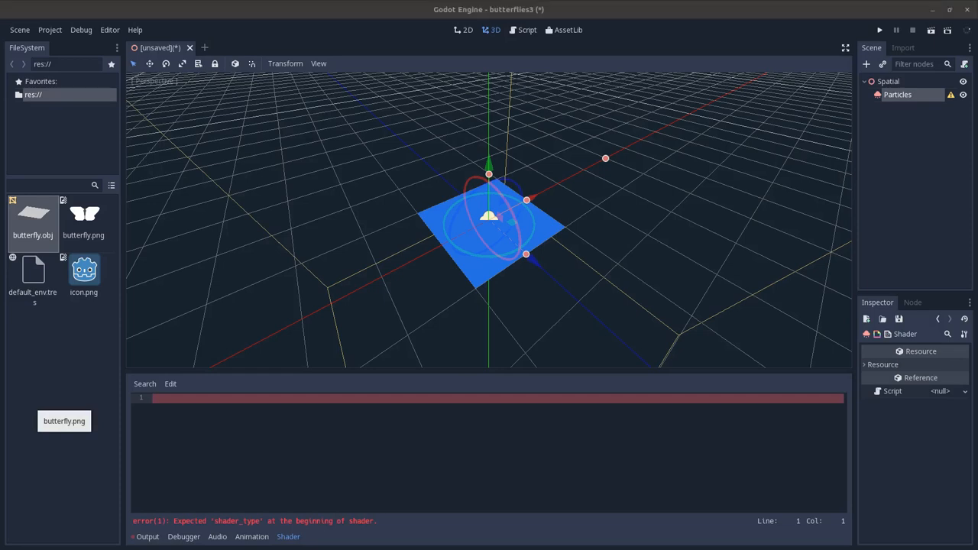
mouse_move(969, 25)
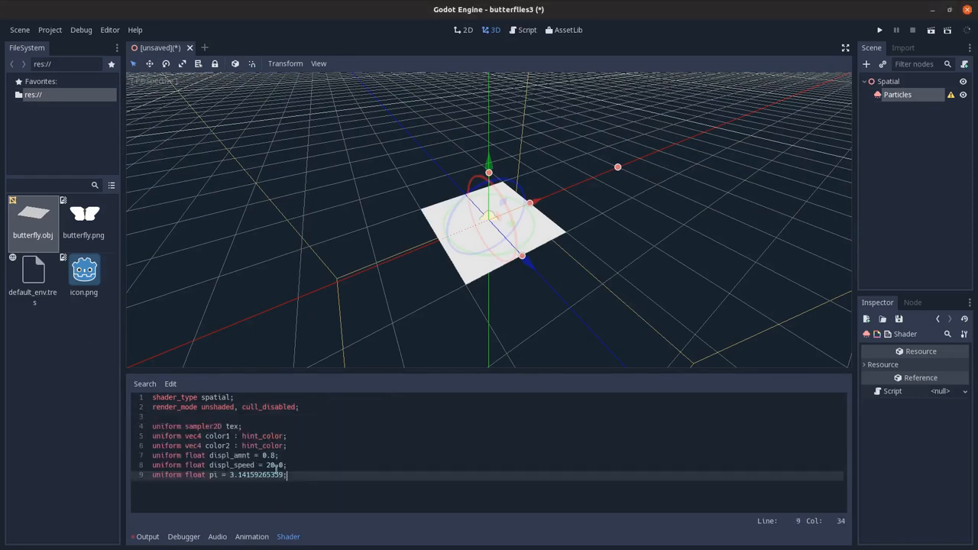
click(222, 436)
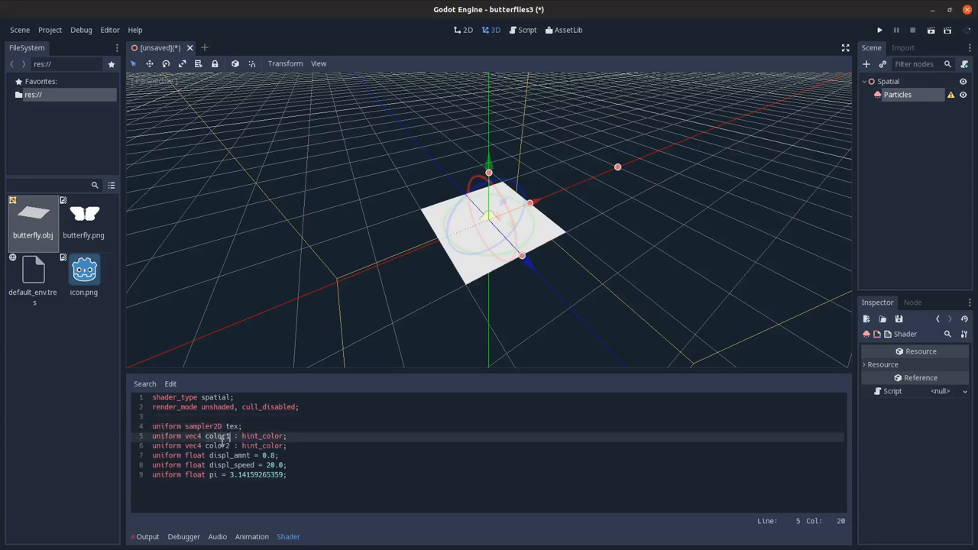
click(228, 447)
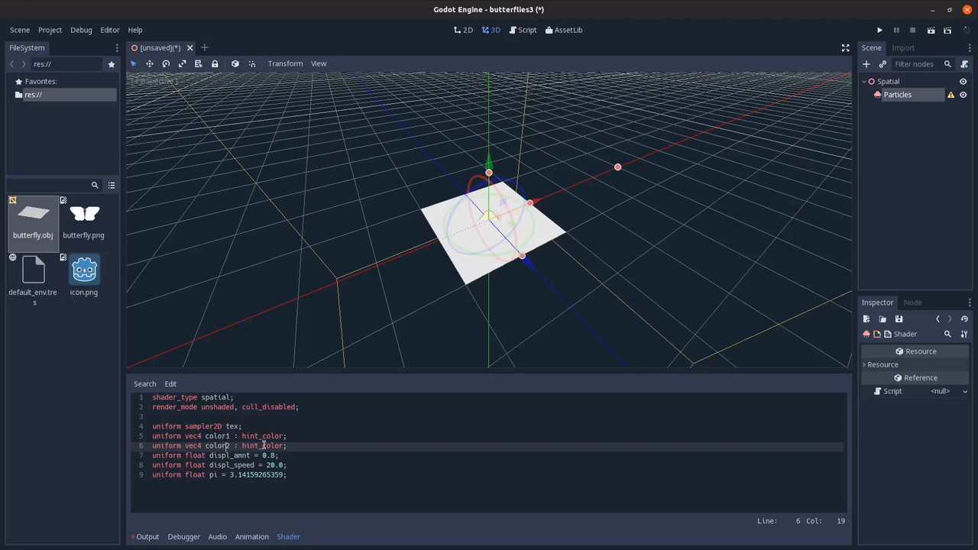
click(318, 446)
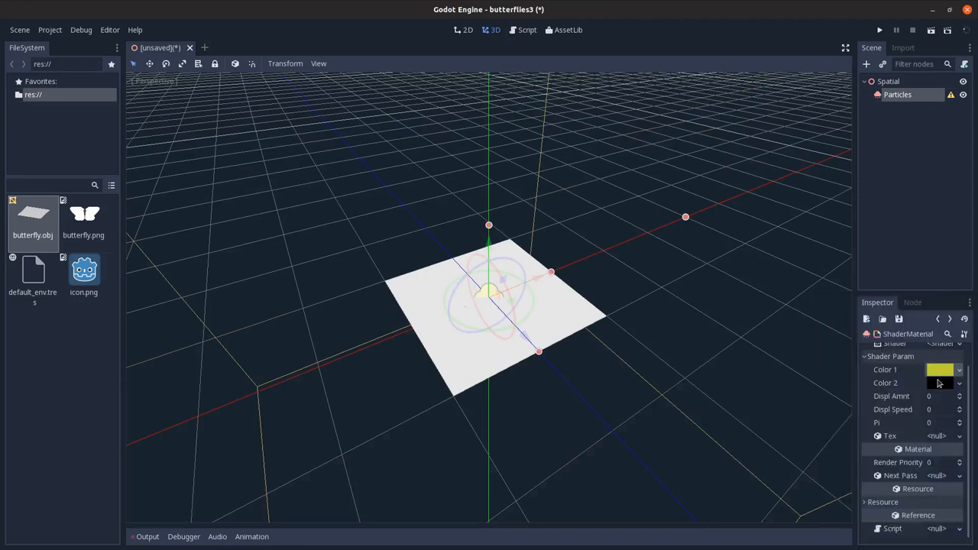
Step: Check the ShaderMaterial's Shader Param section in the Inspector
click(940, 368)
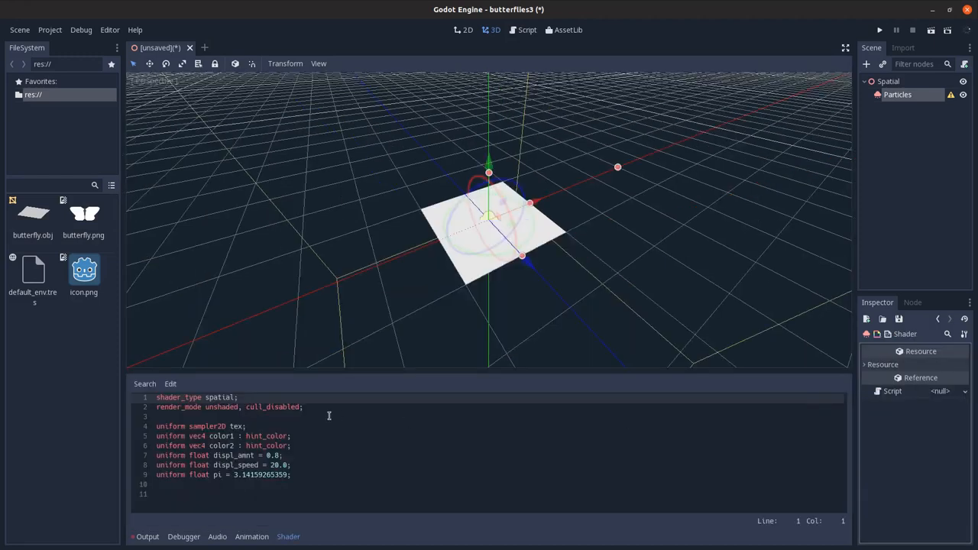
Step: Write void fragment() with float mask = 1.0 - sin(pi * UV.x);
click(263, 496)
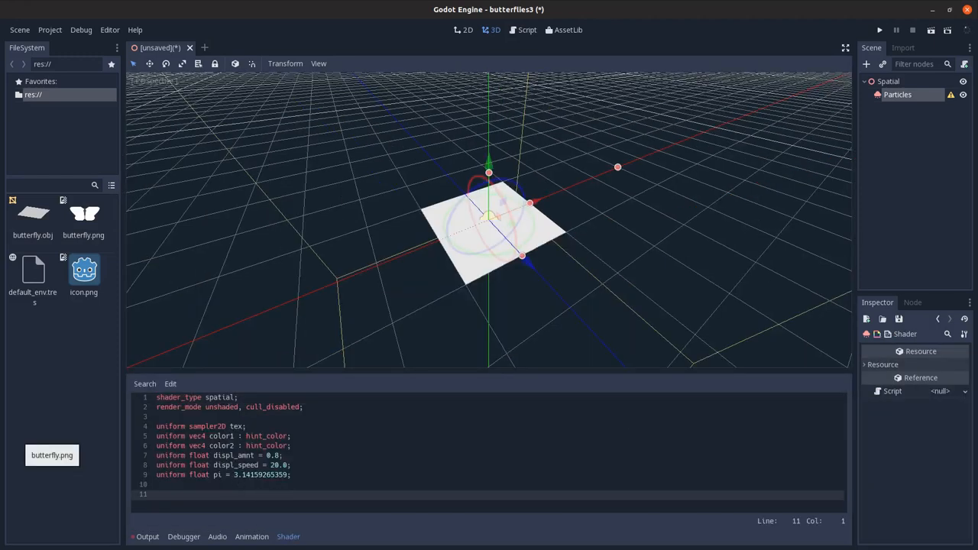
drag(489, 229, 375, 282)
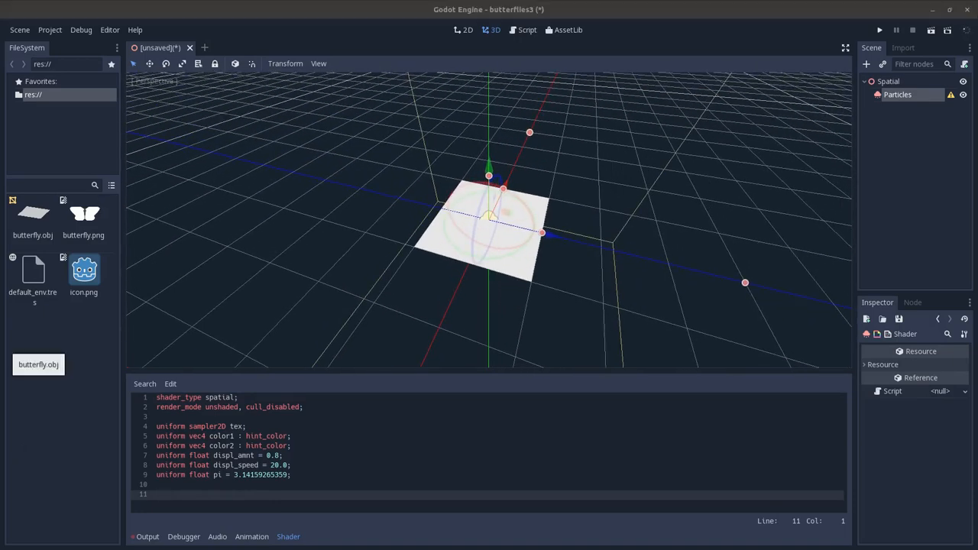
text(void fragment())
text({)
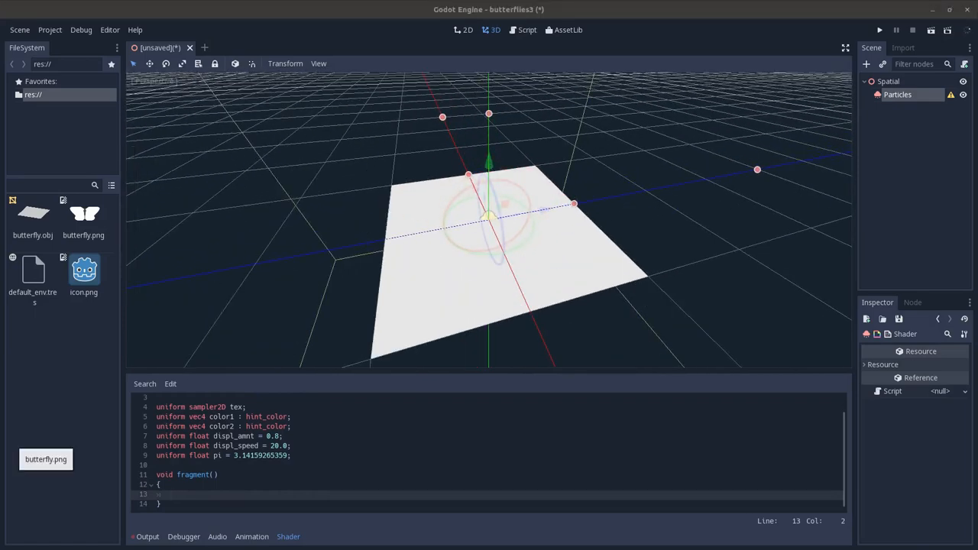
text(float mask = 1.0 - sin(pi * UV.x);)
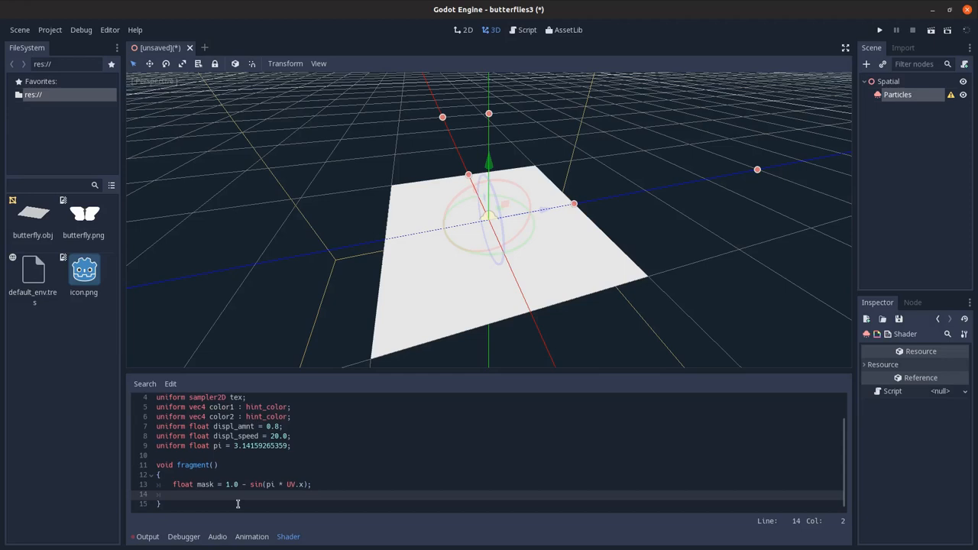
Step: Output the mask as albedo with ALBEDO = vec3(mask);
text(ALBEDO)
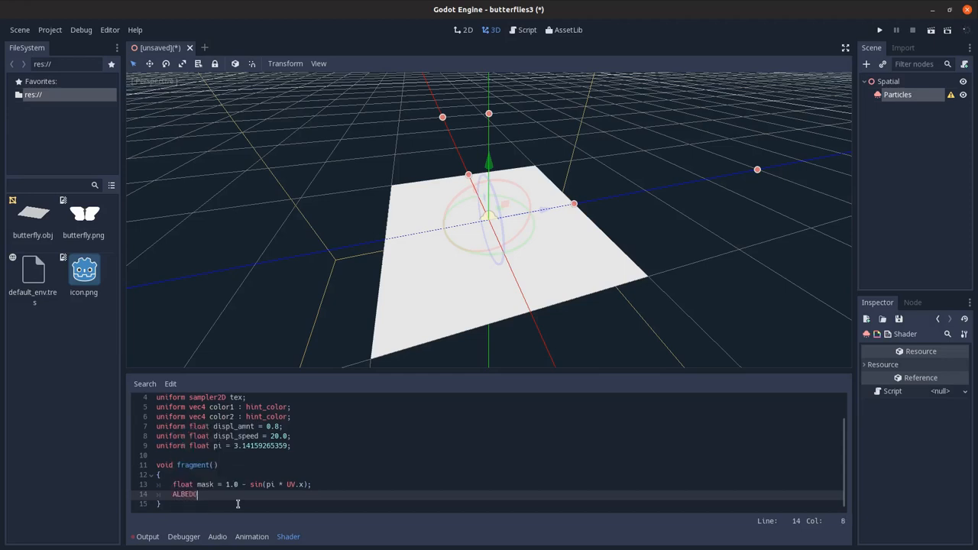
text(= vec3(m)
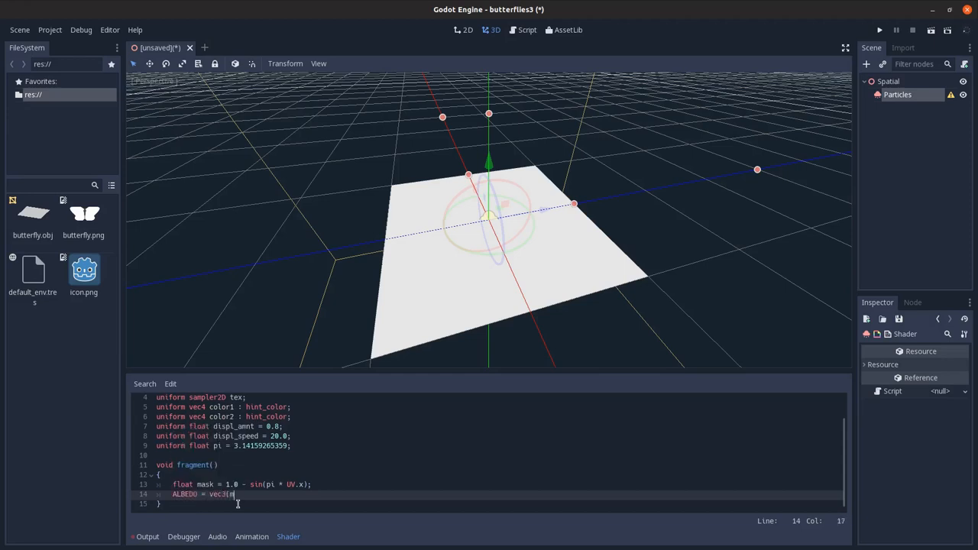
text(ask)
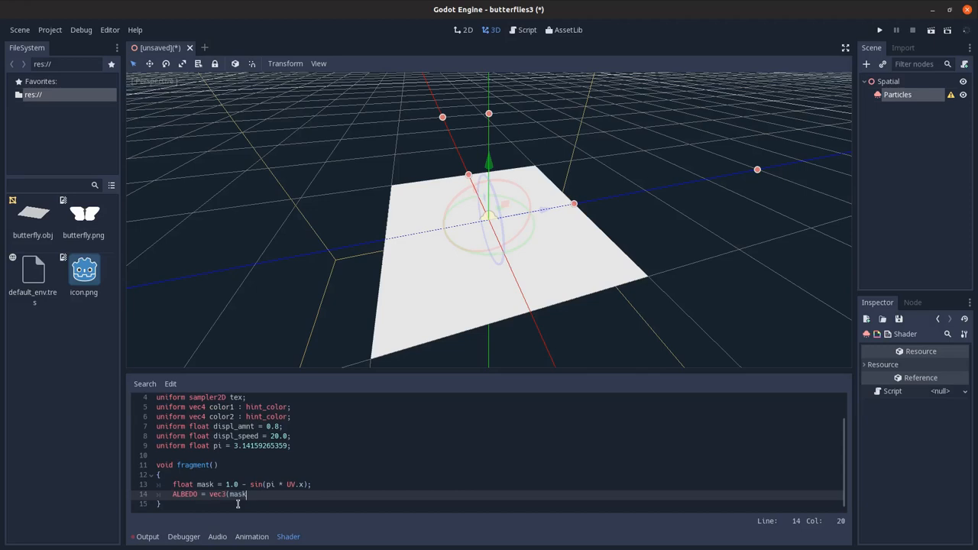
text();)
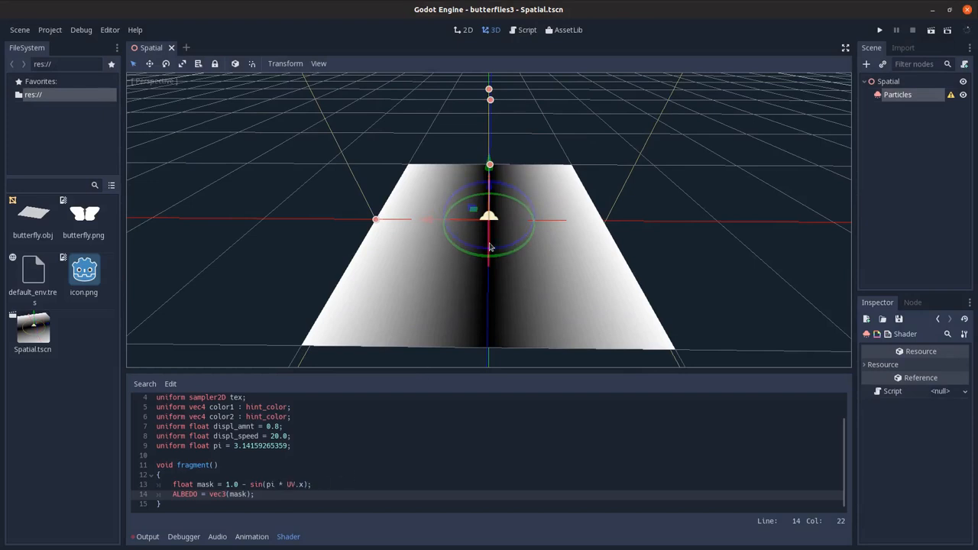
mouse_move(347, 282)
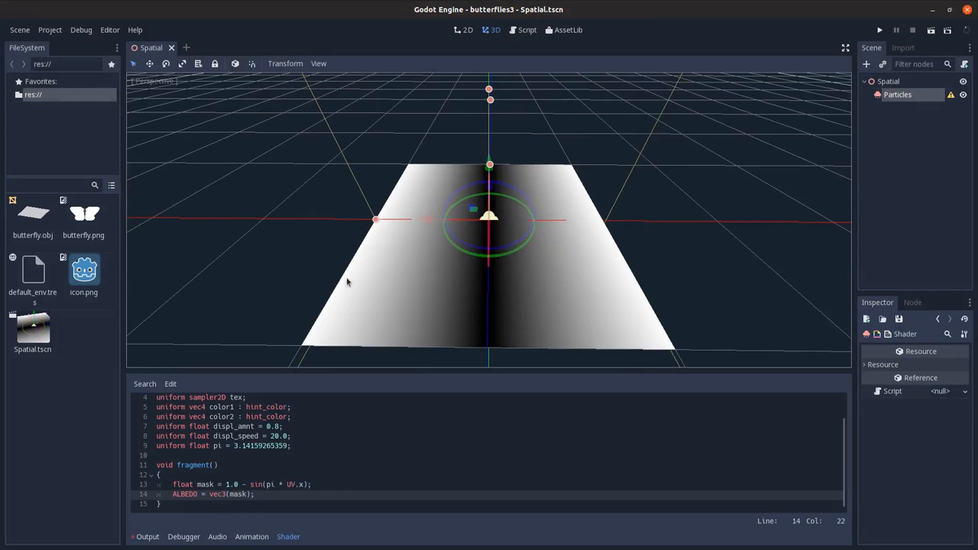
mouse_move(520, 281)
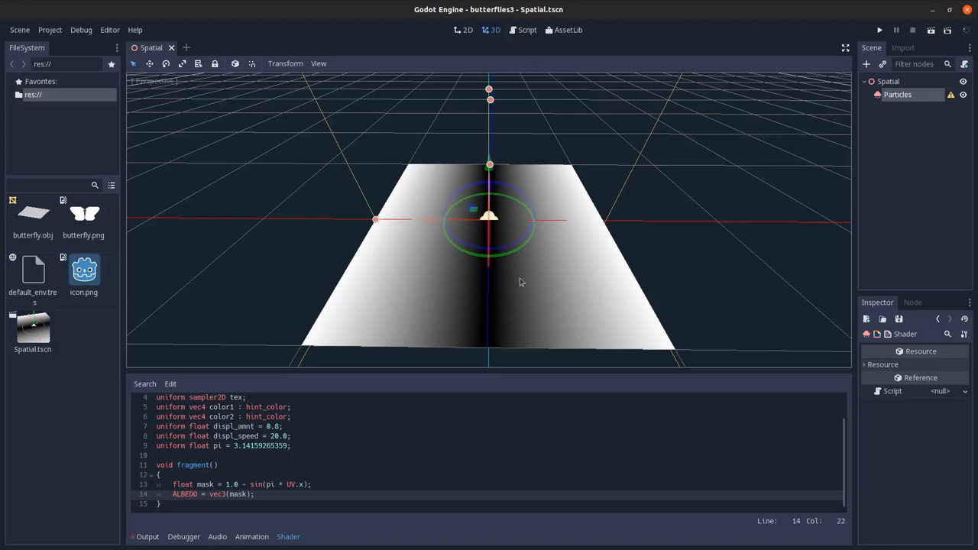
mouse_move(641, 283)
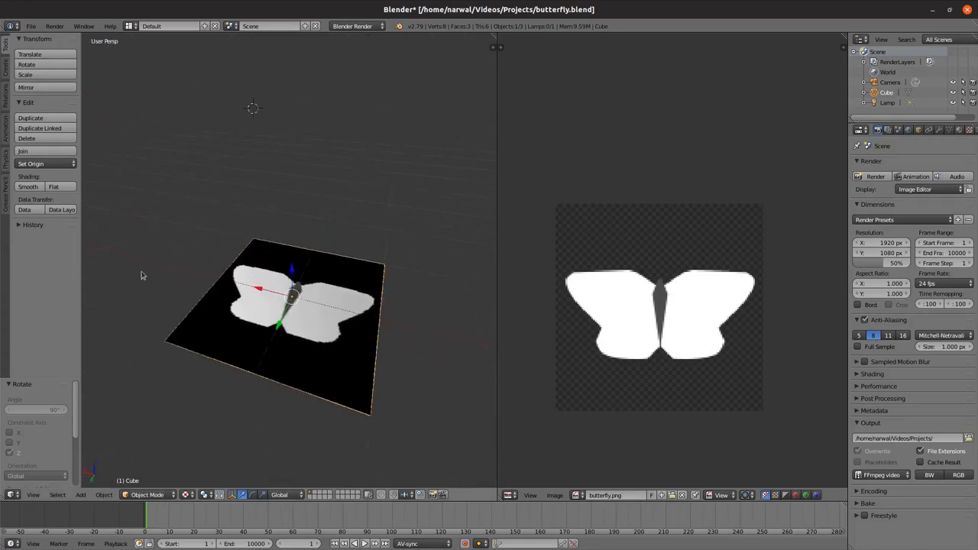
Step: Switch the butterfly plane into Edit Mode to edit its mesh
key(Tab)
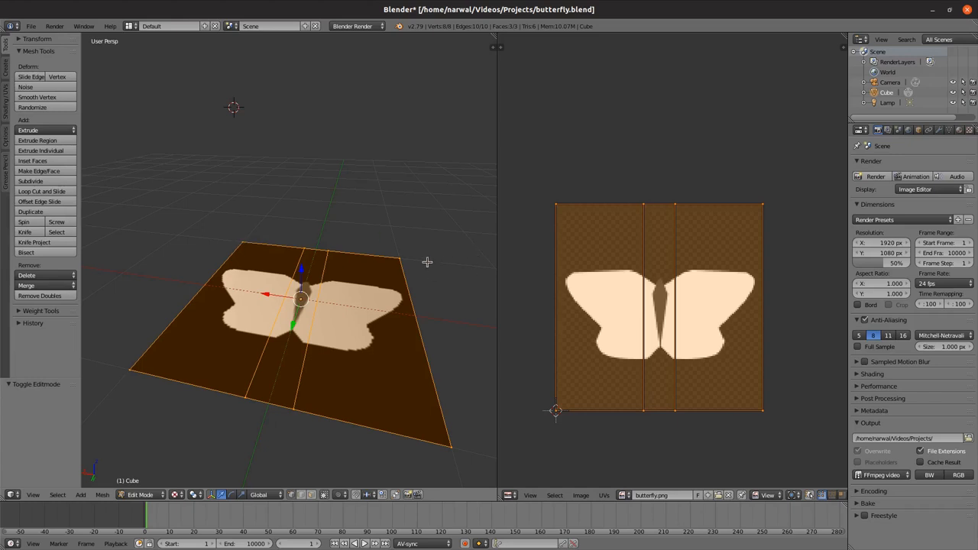
mouse_move(263, 385)
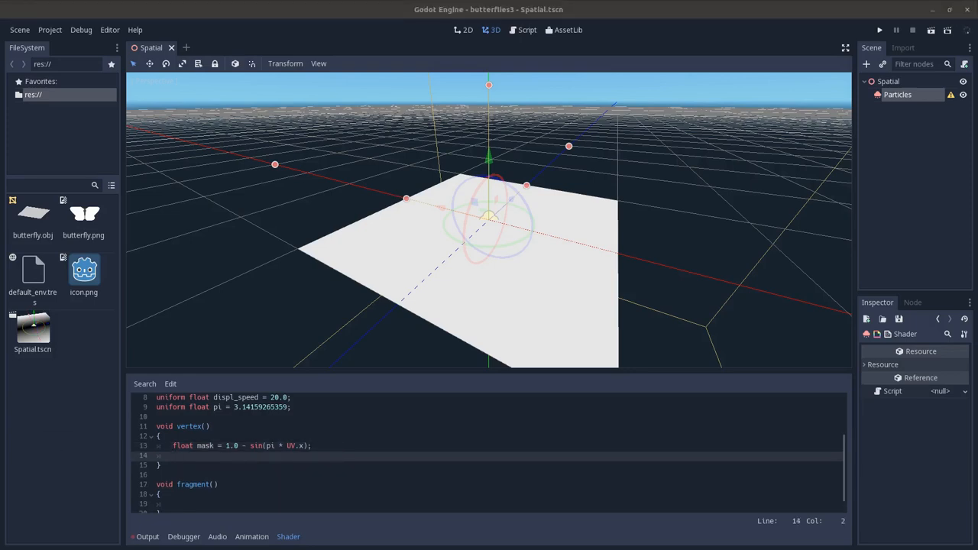
Step: In vertex(), add rand_val = COLOR.x * 10.0 and a sine VERTEX.y displacement scaled by the mask
text(float rand_val = COLOR.x * 10.0;)
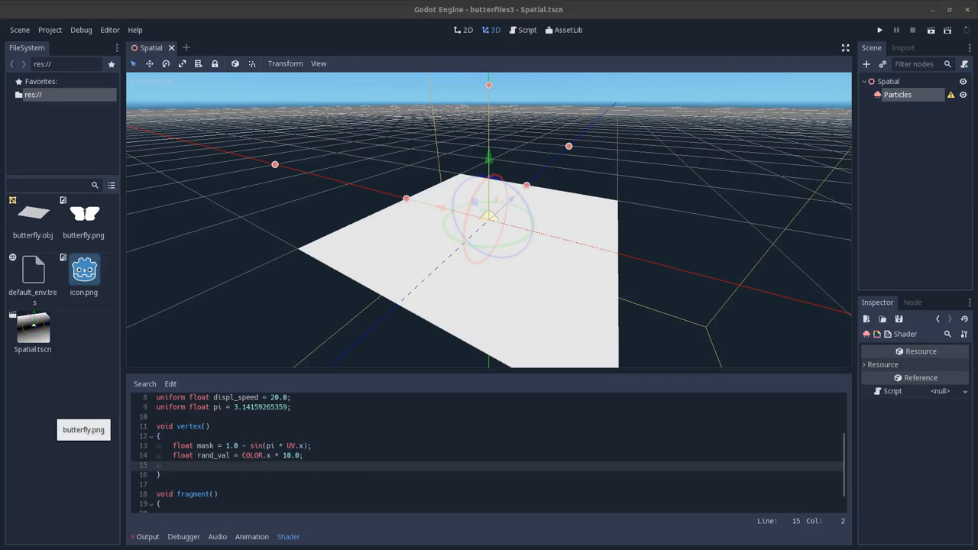
text(VERTEX.y += sin(rand_val + TIME * displ_speed) * displ_amnt * mask;)
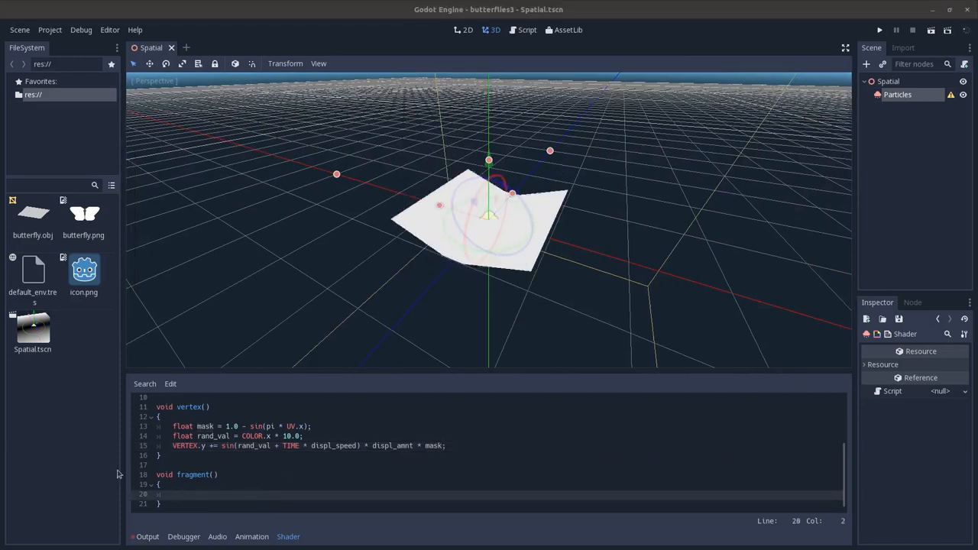
Step: In fragment(), add rand_val = COLOR.x and col = texture(tex, UV) * mix(color1, color2, rand_val)
text(float rand_val = COLOR.x;)
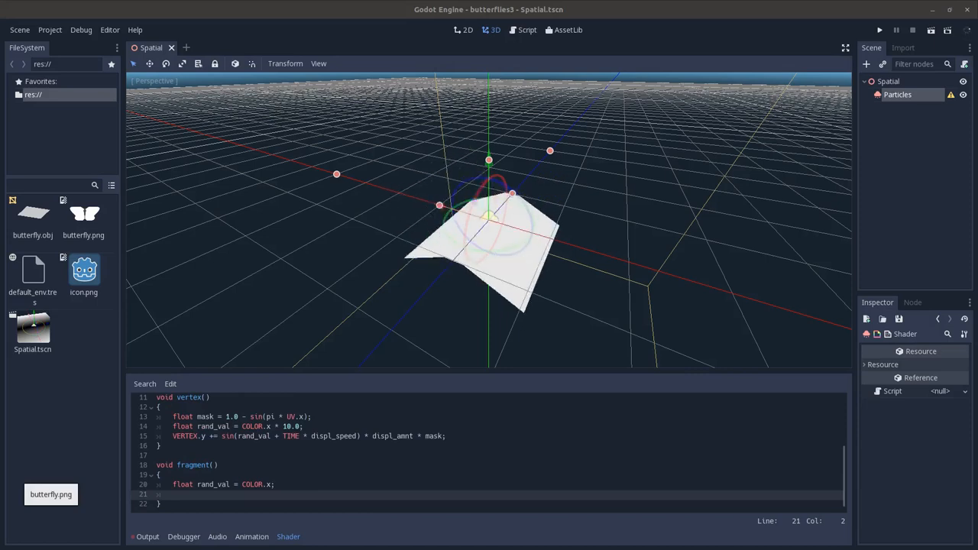
text(vec4 col = texture(tex, UV) * mix(color1, color2, rand_val);)
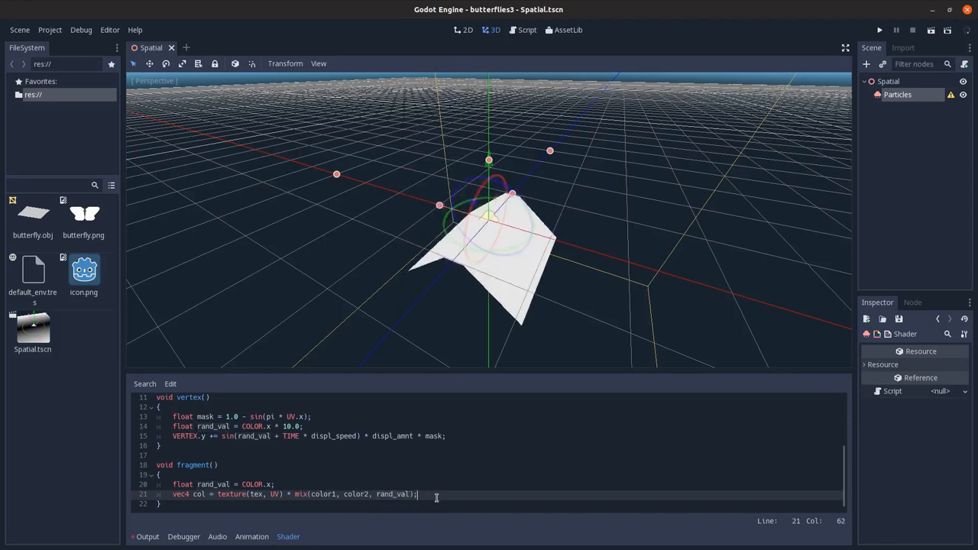
key(enter)
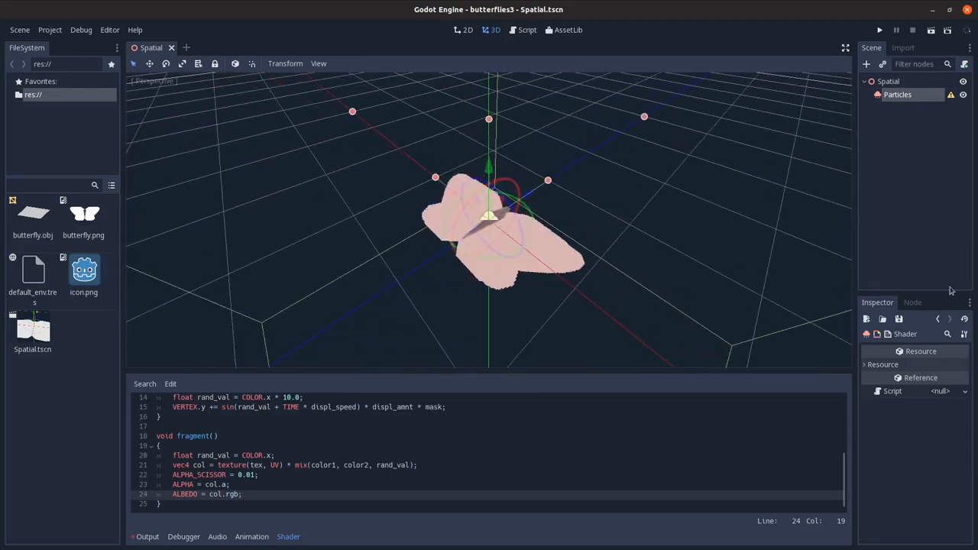
Step: Give the Particles node a new ParticlesMaterial and set Amount to 32
click(897, 95)
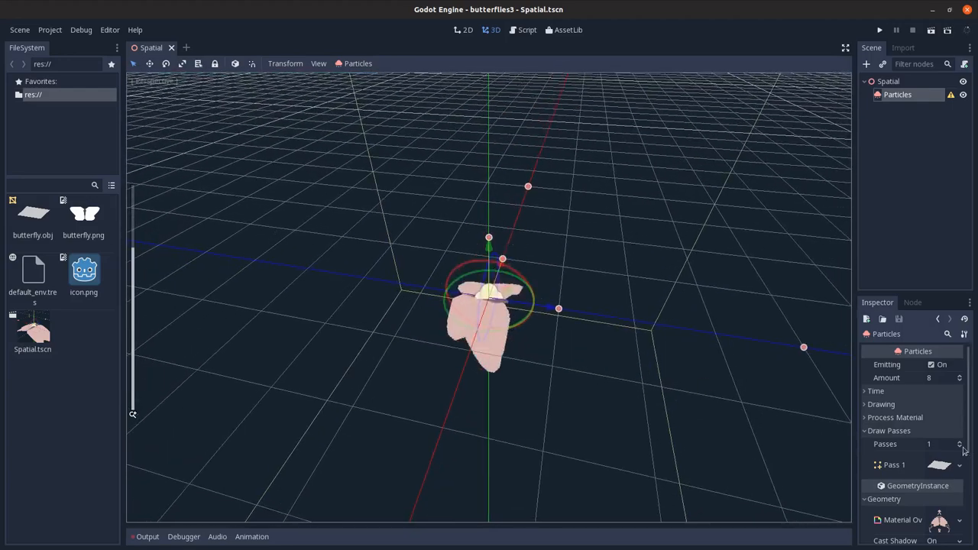
click(939, 431)
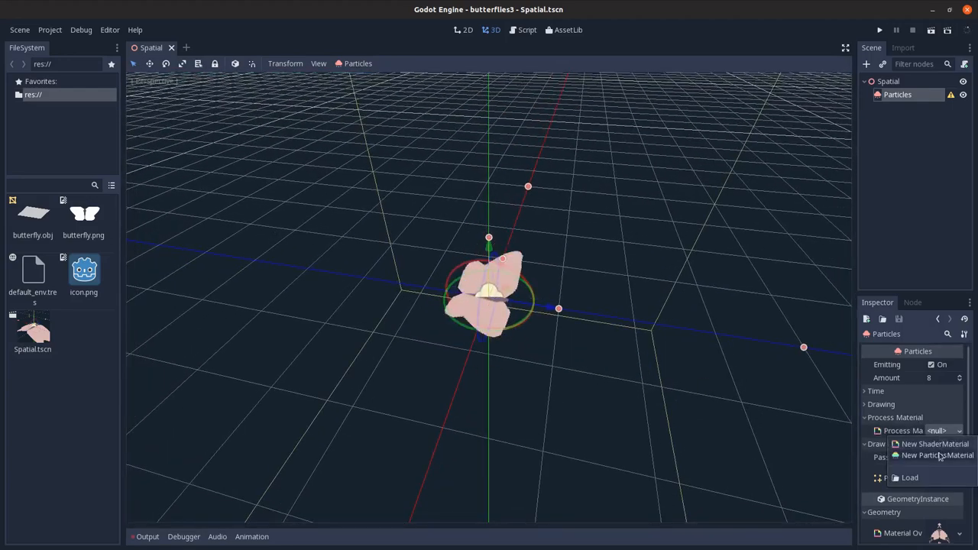
click(934, 456)
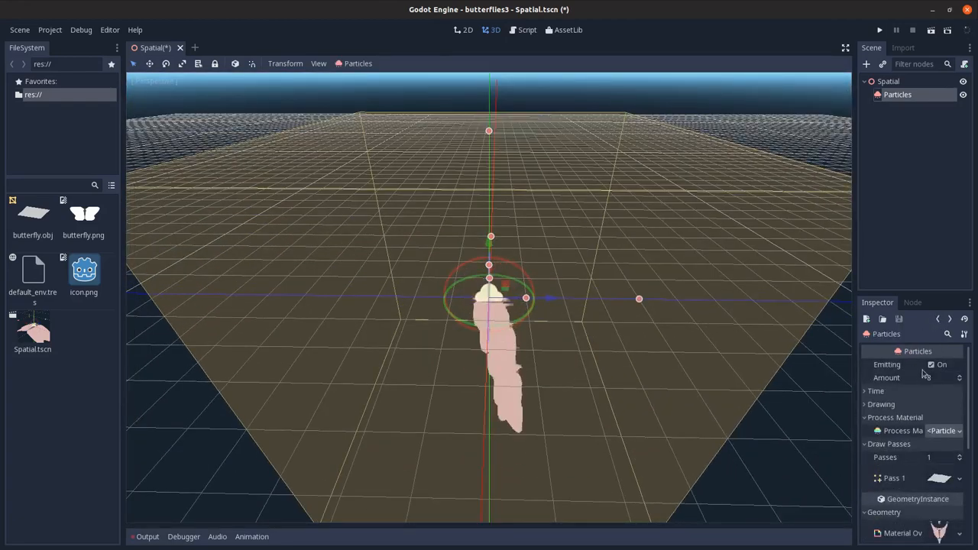
text(32)
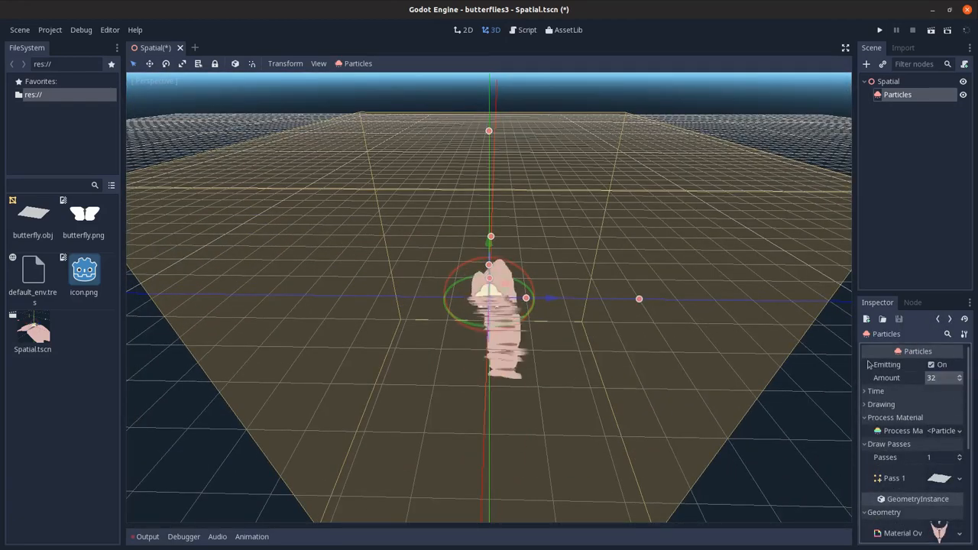
click(875, 392)
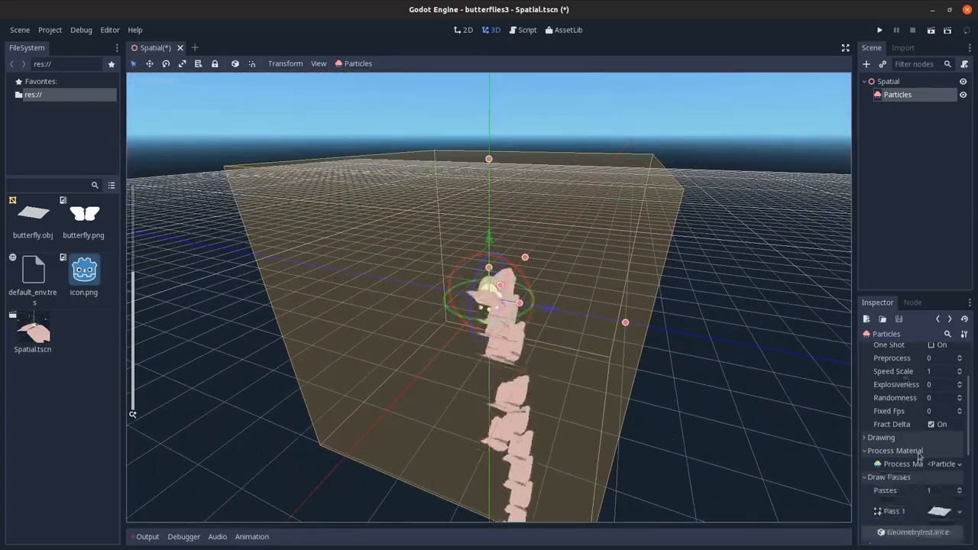
Step: Set the emission shape to Sphere, Gravity to 0 and Initial Velocity to 20
click(944, 465)
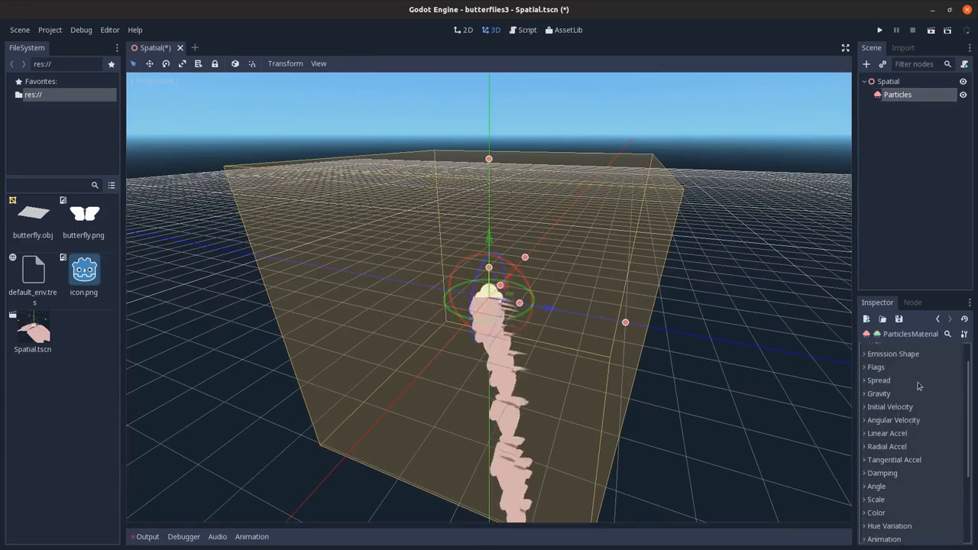
click(877, 394)
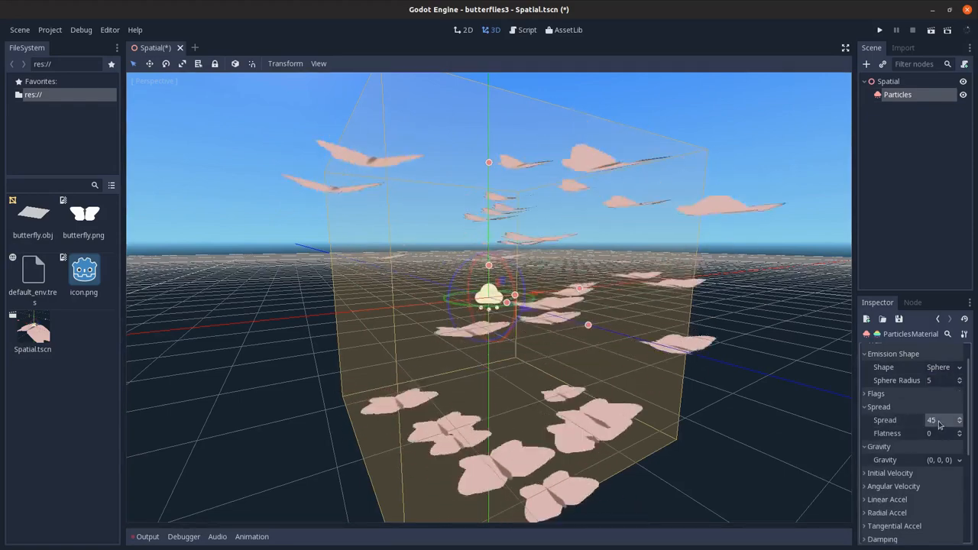
text(0)
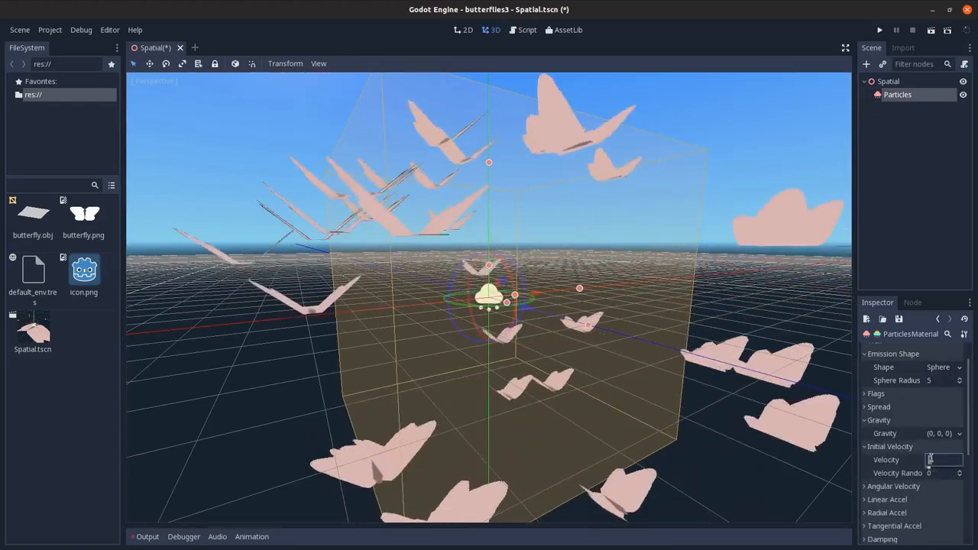
text(20)
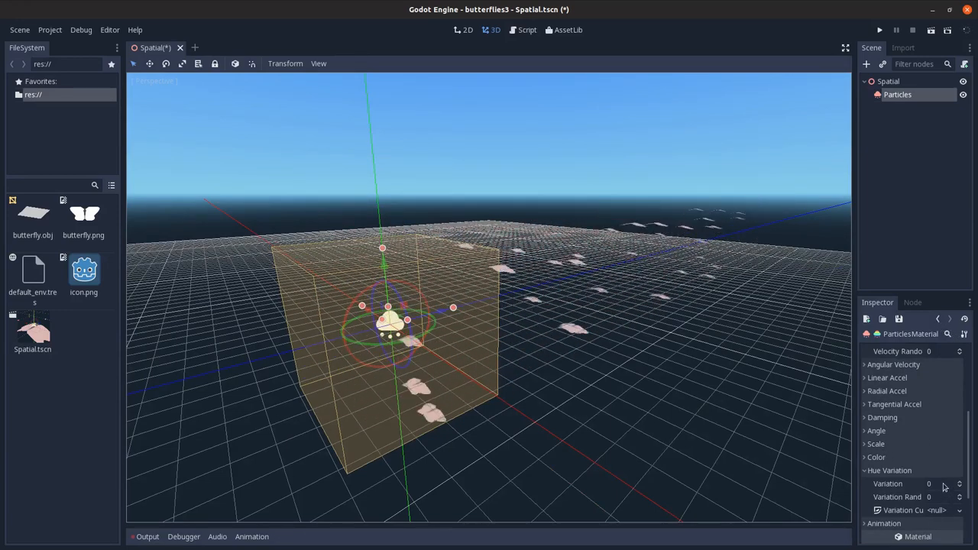
Step: Set Hue Variation and Variation Random both to 1
click(940, 483)
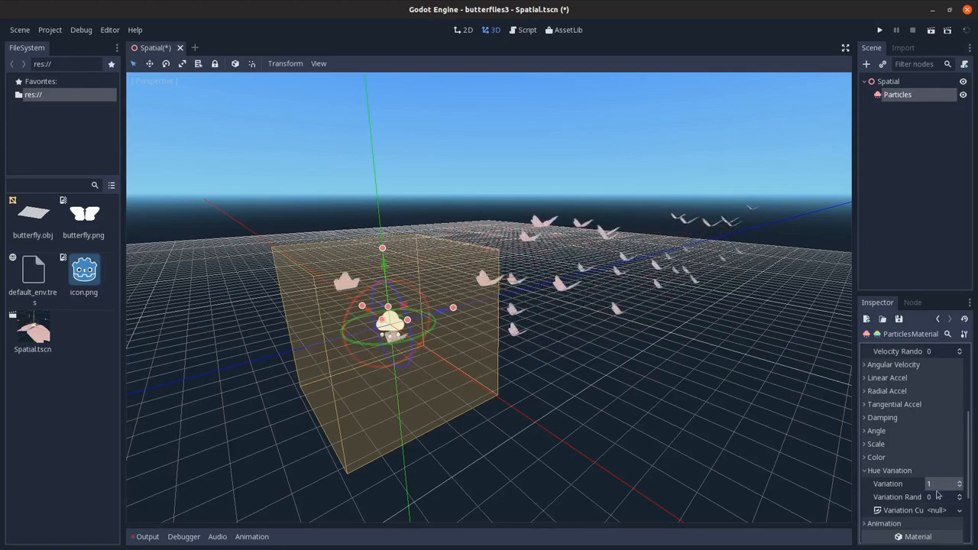
click(940, 497)
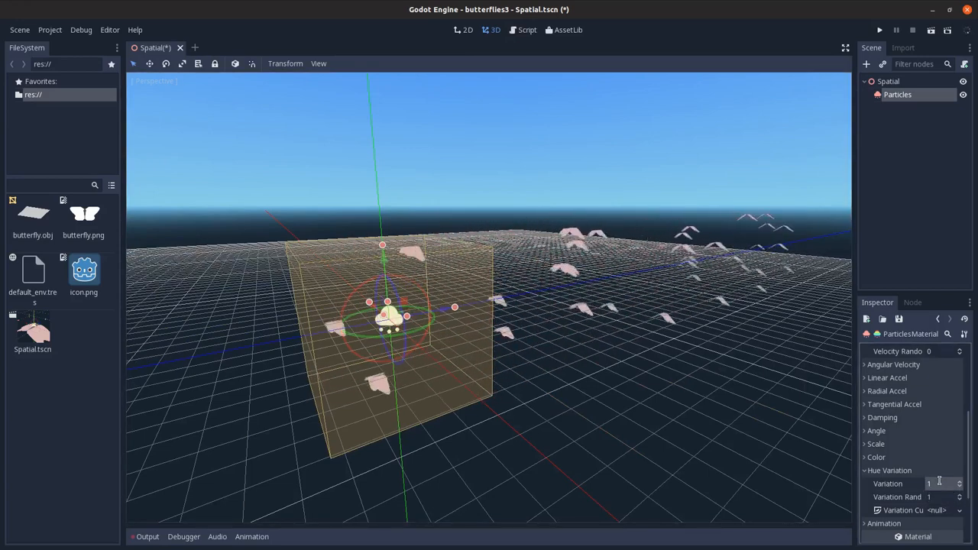
Step: Set the ParticlesMaterial colour to pure red (255, 0, 0) for varied butterfly hues
text(0)
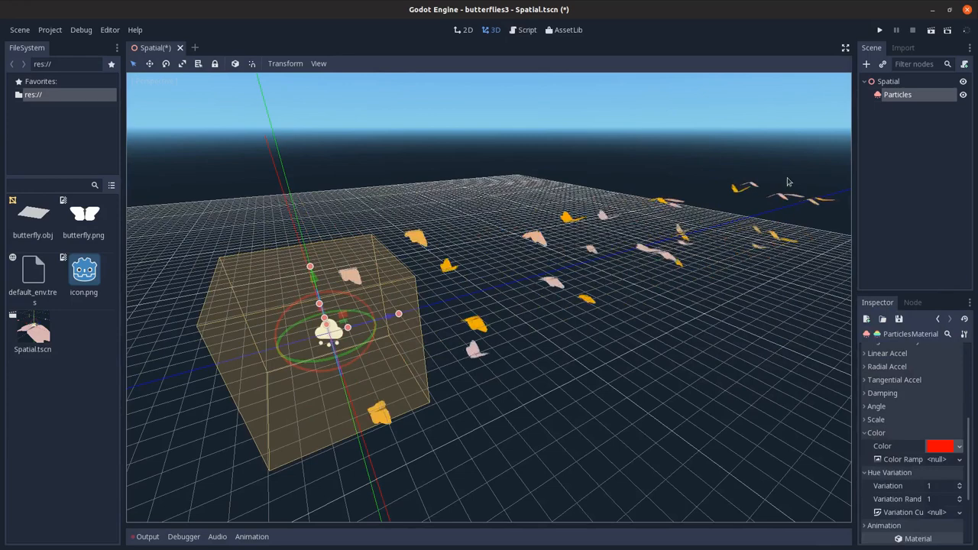
click(942, 446)
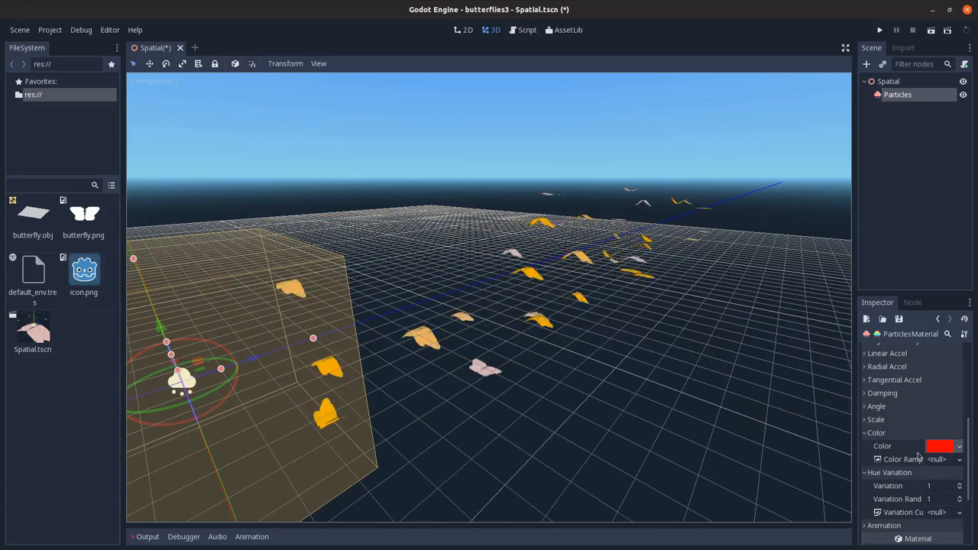
click(941, 446)
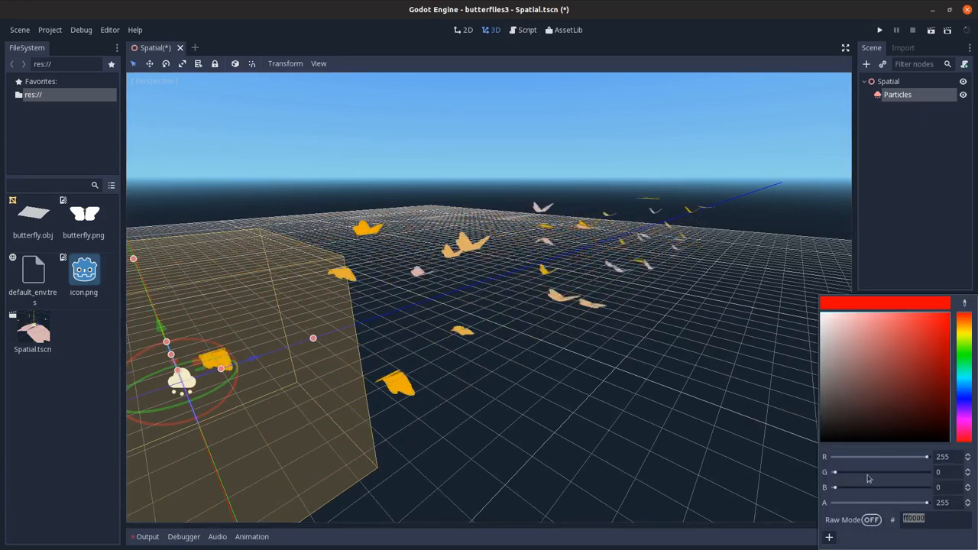